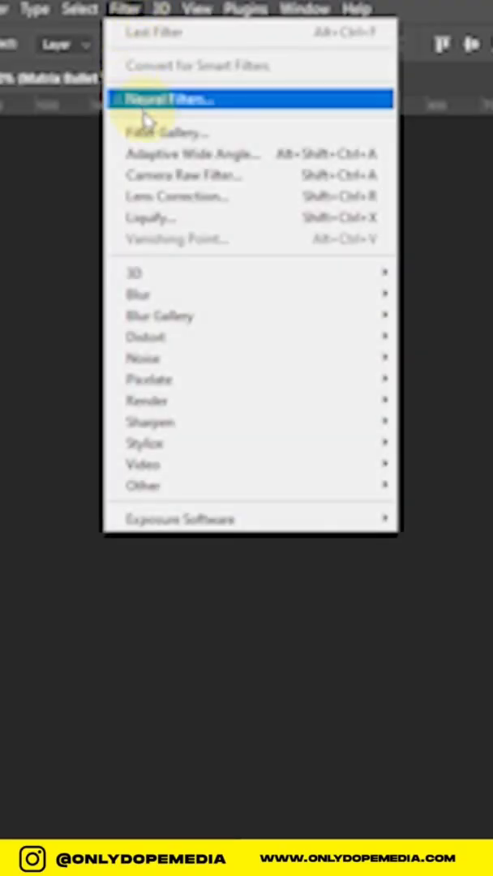
- Bring up the Filter Gallery to reach the Sketch > Chrome filter
{"action": "left_click", "coordinate": [166, 133]}
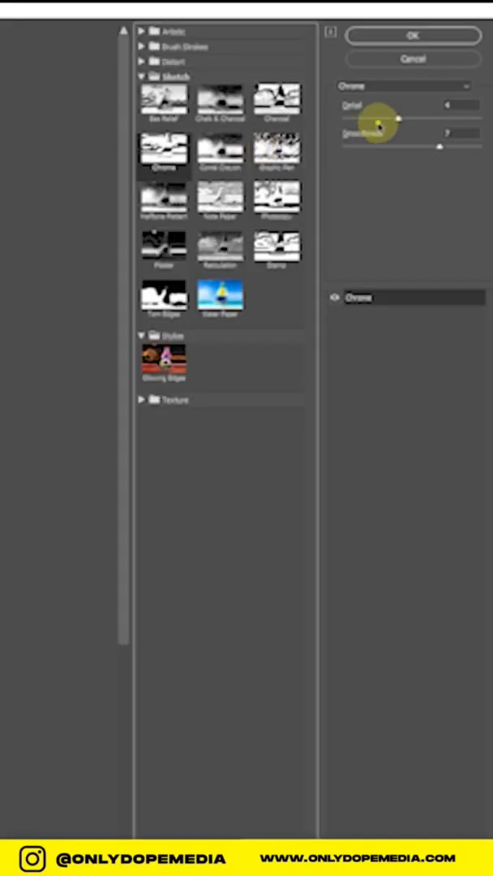